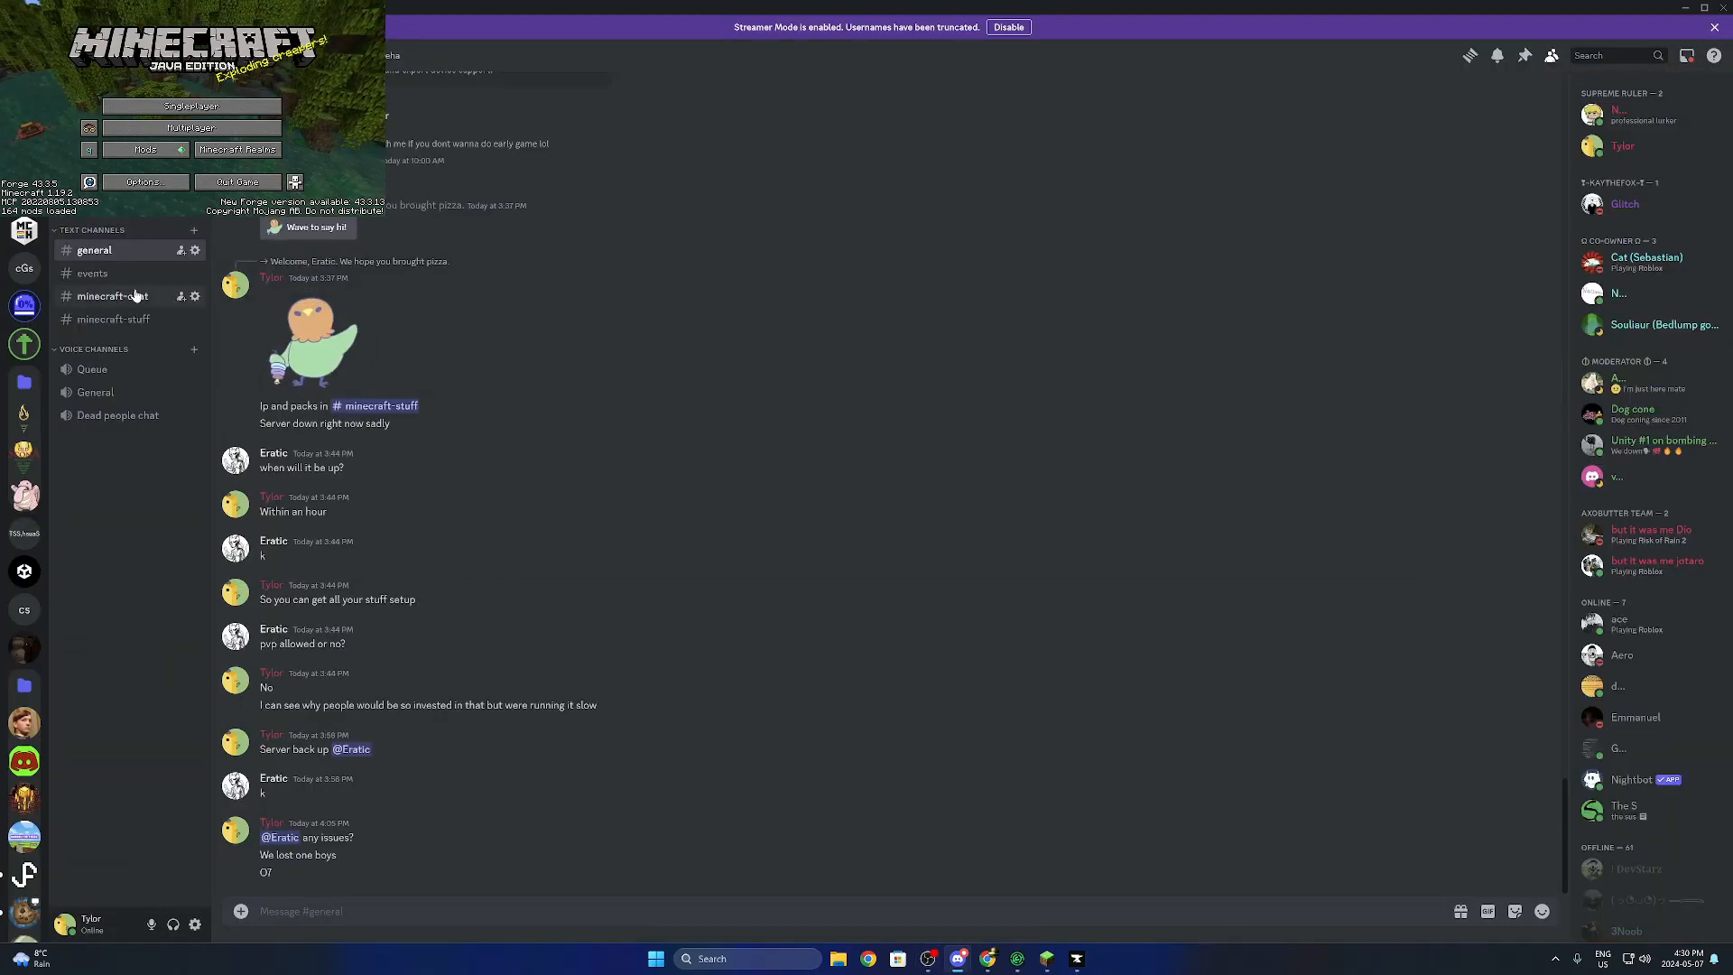
Switch from Discord to the CurseForge launcher on its empty My Modpacks page
{"action": "left_click", "coordinate": [112, 317]}
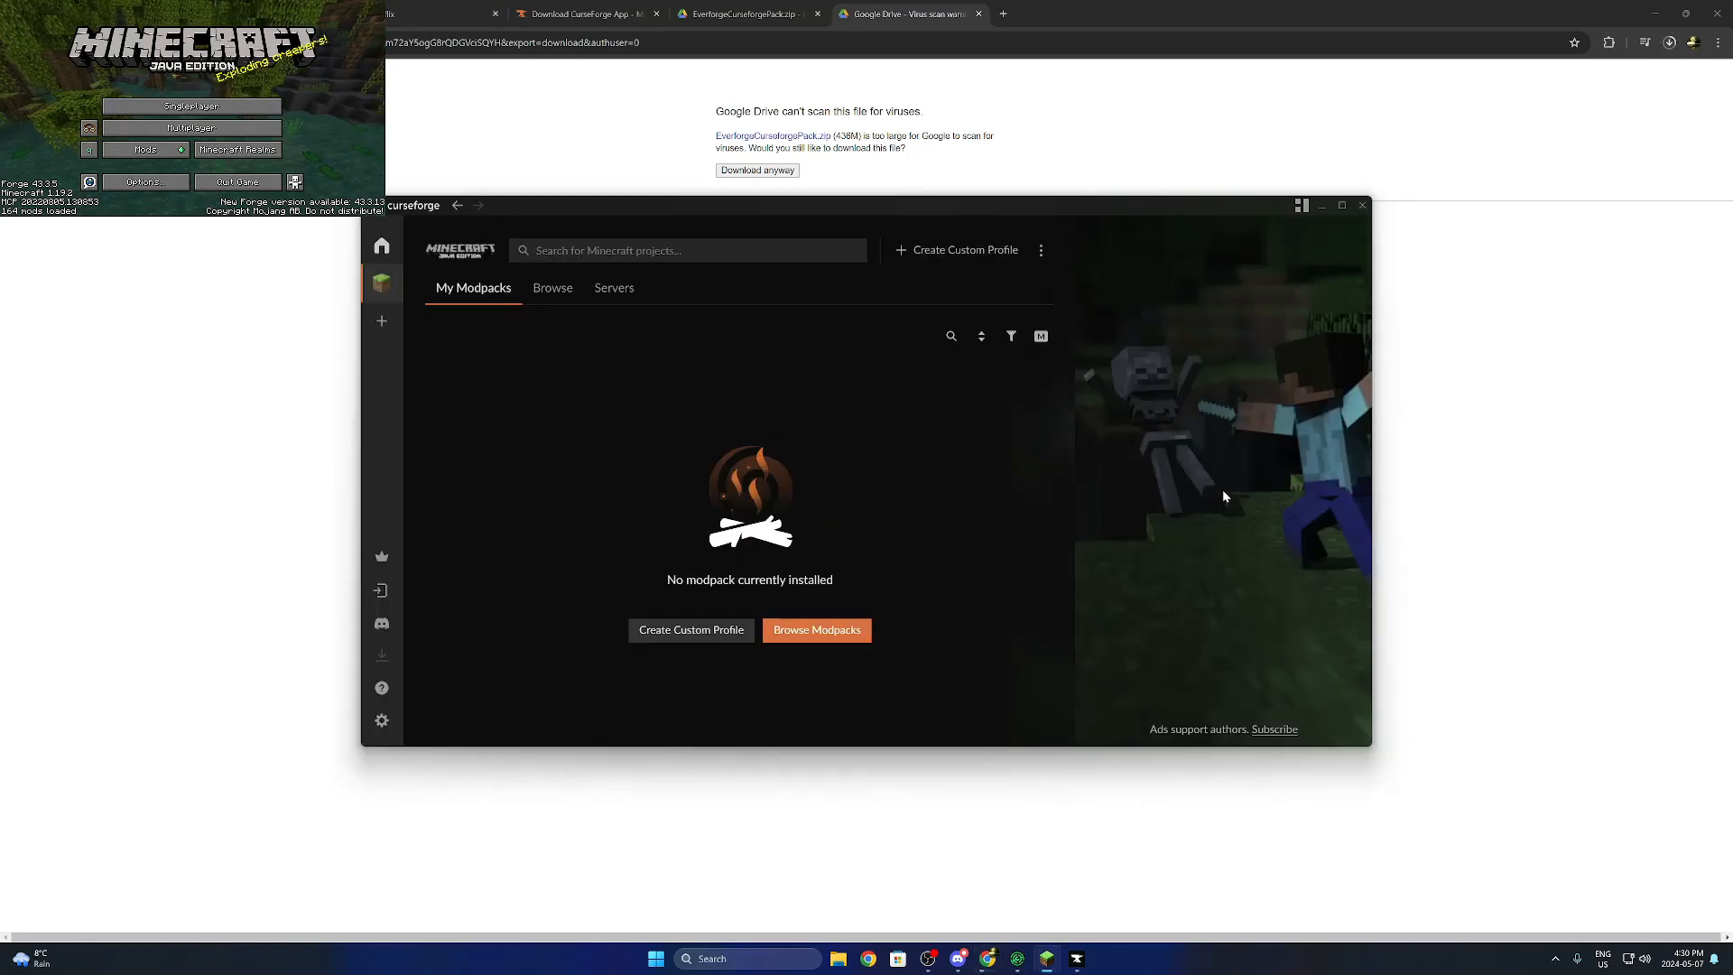
Import the Everforge zip as a custom profile, listing its 141 mods for Minecraft 1.19.2 Forge
{"action": "left_click", "coordinate": [689, 630]}
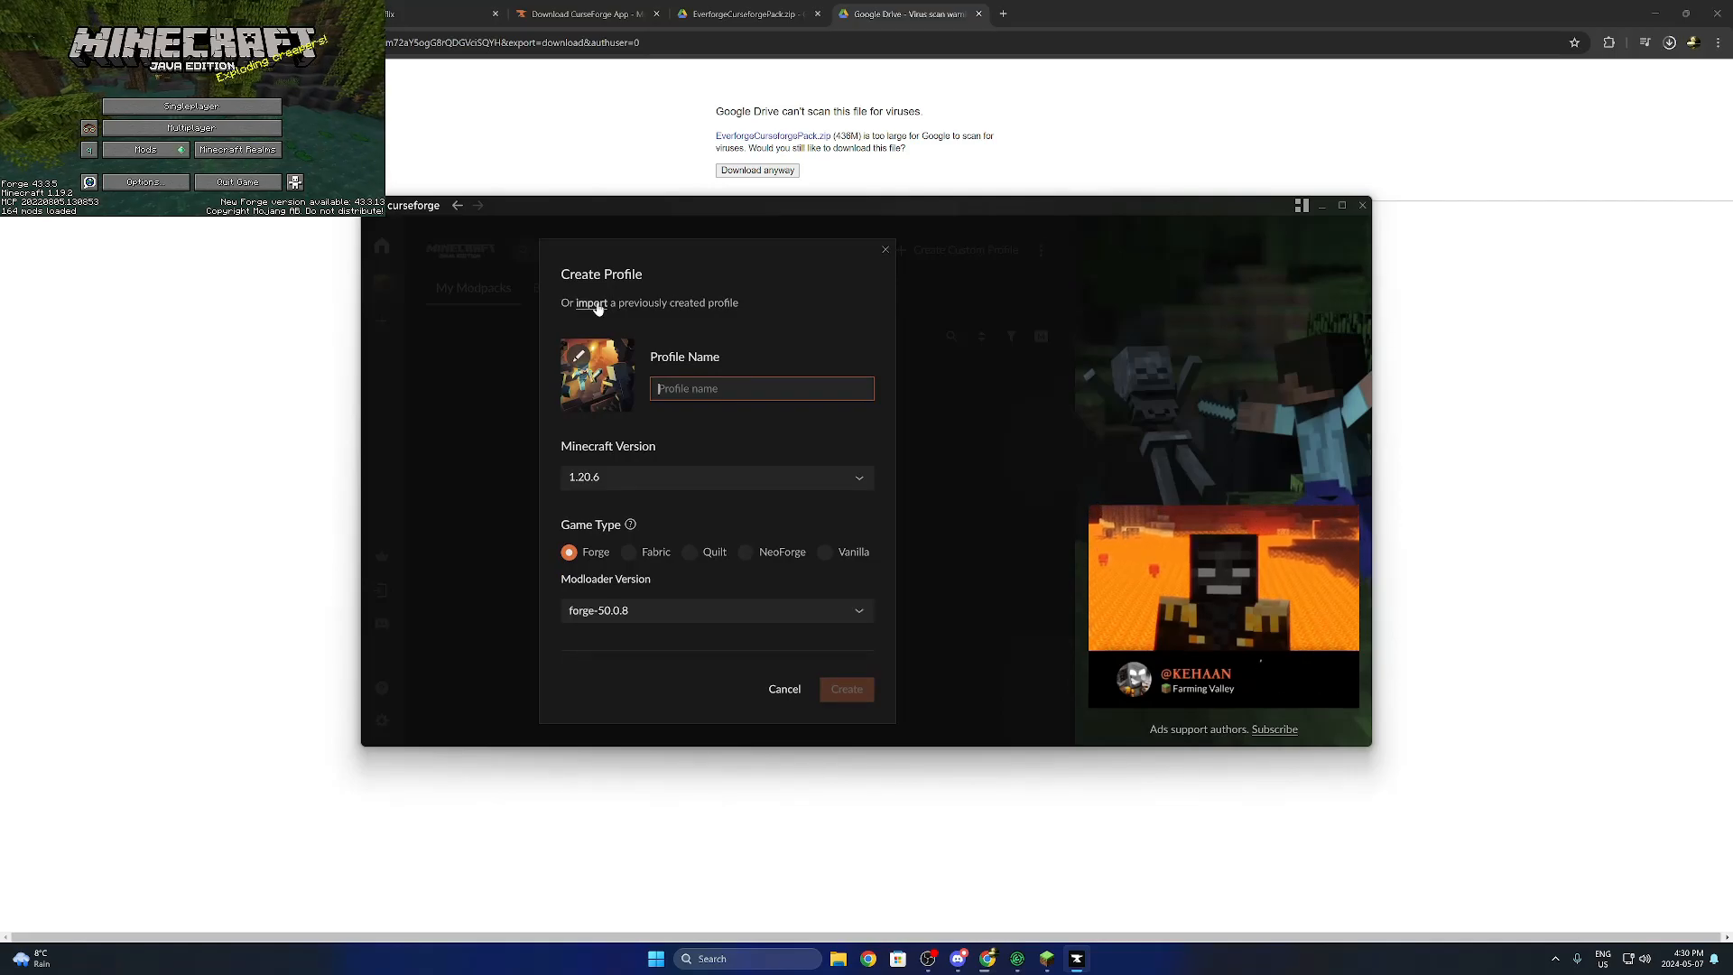
{"action": "left_click", "coordinate": [592, 302]}
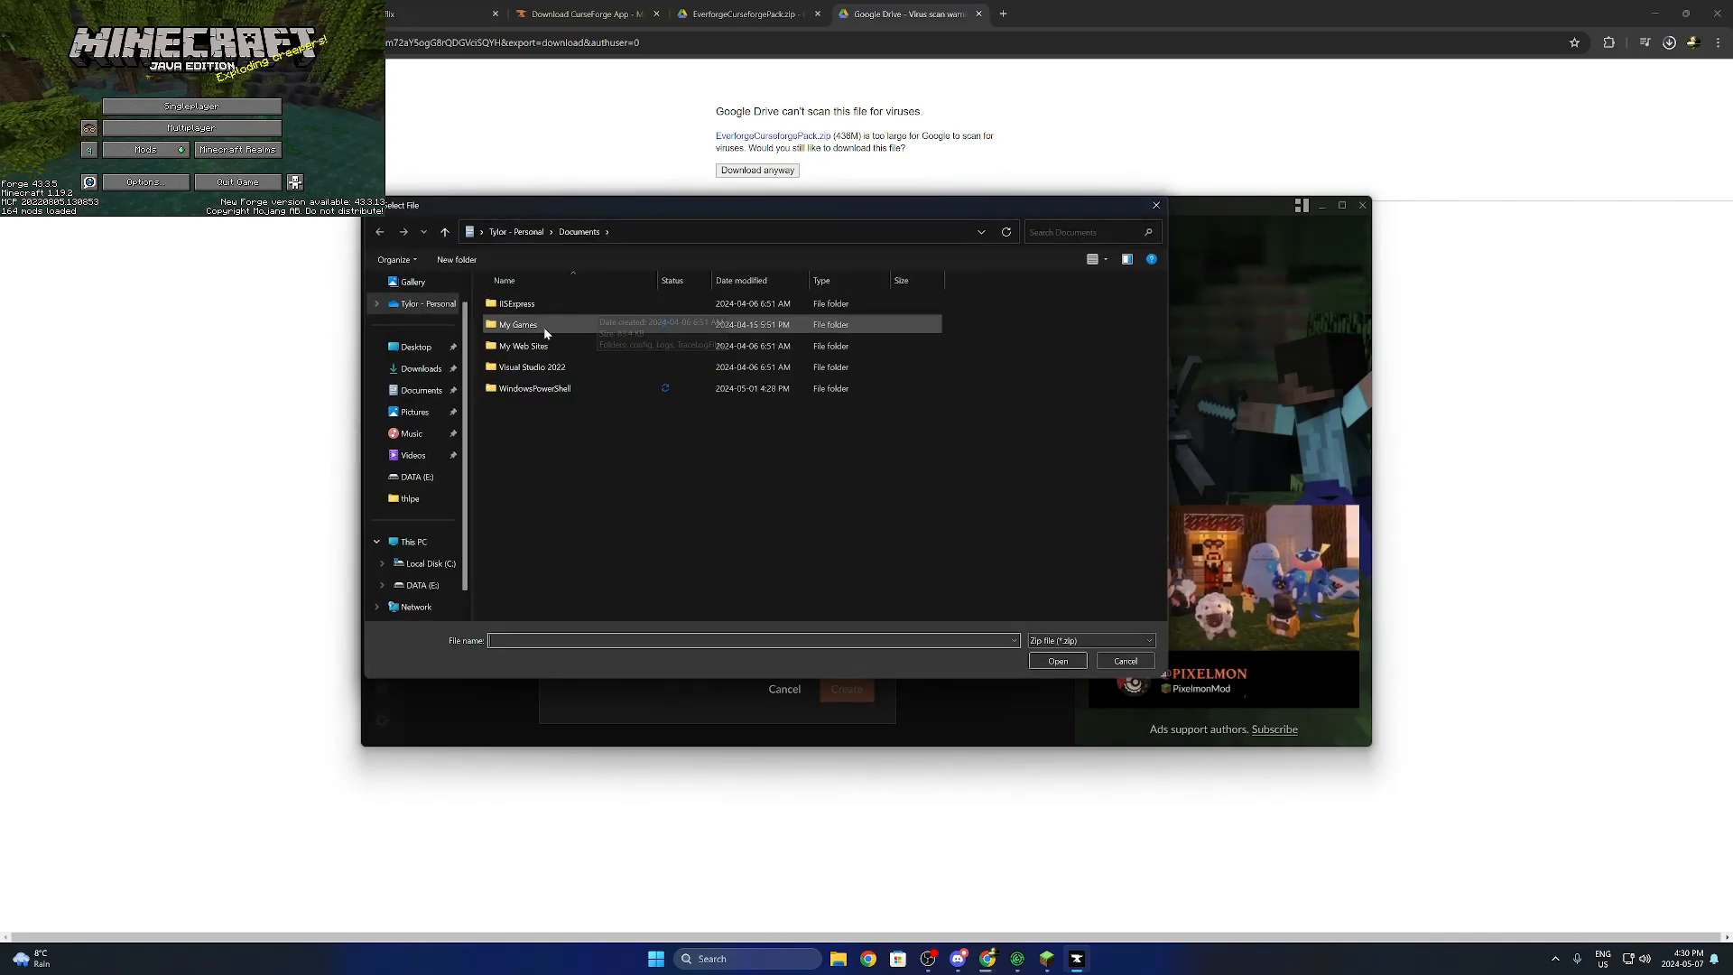
{"action": "left_click", "coordinate": [420, 368]}
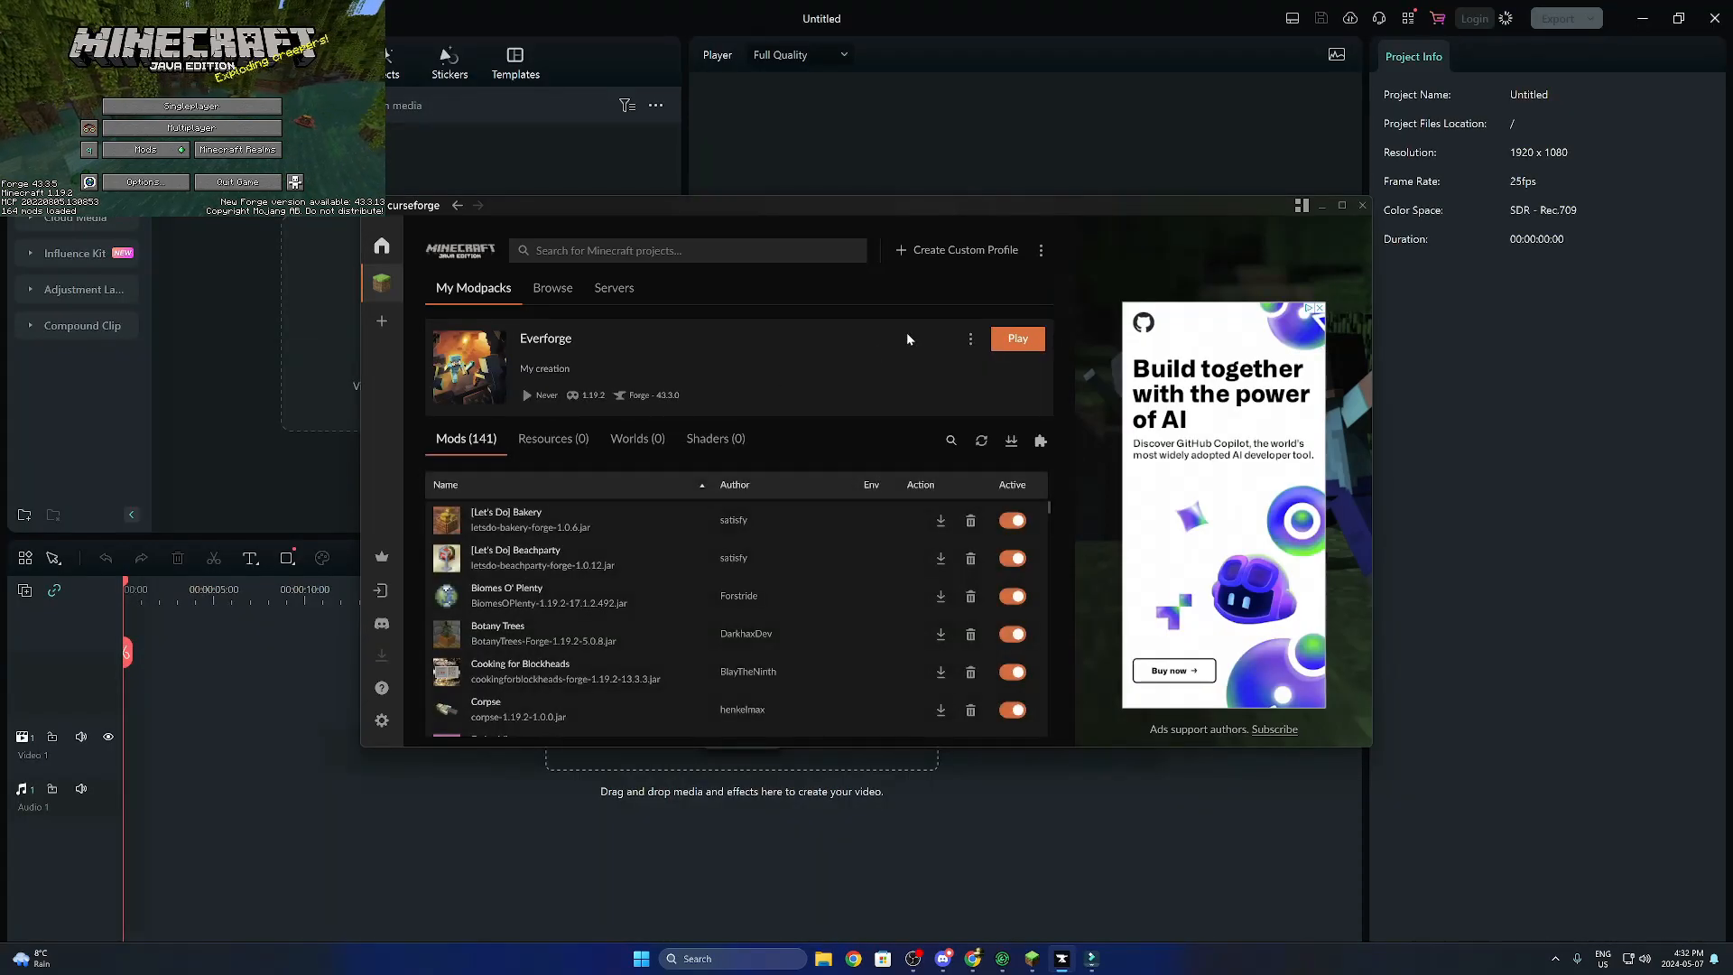
In Everforge's Profile Options, stop using the system memory settings
{"action": "left_click", "coordinate": [969, 337]}
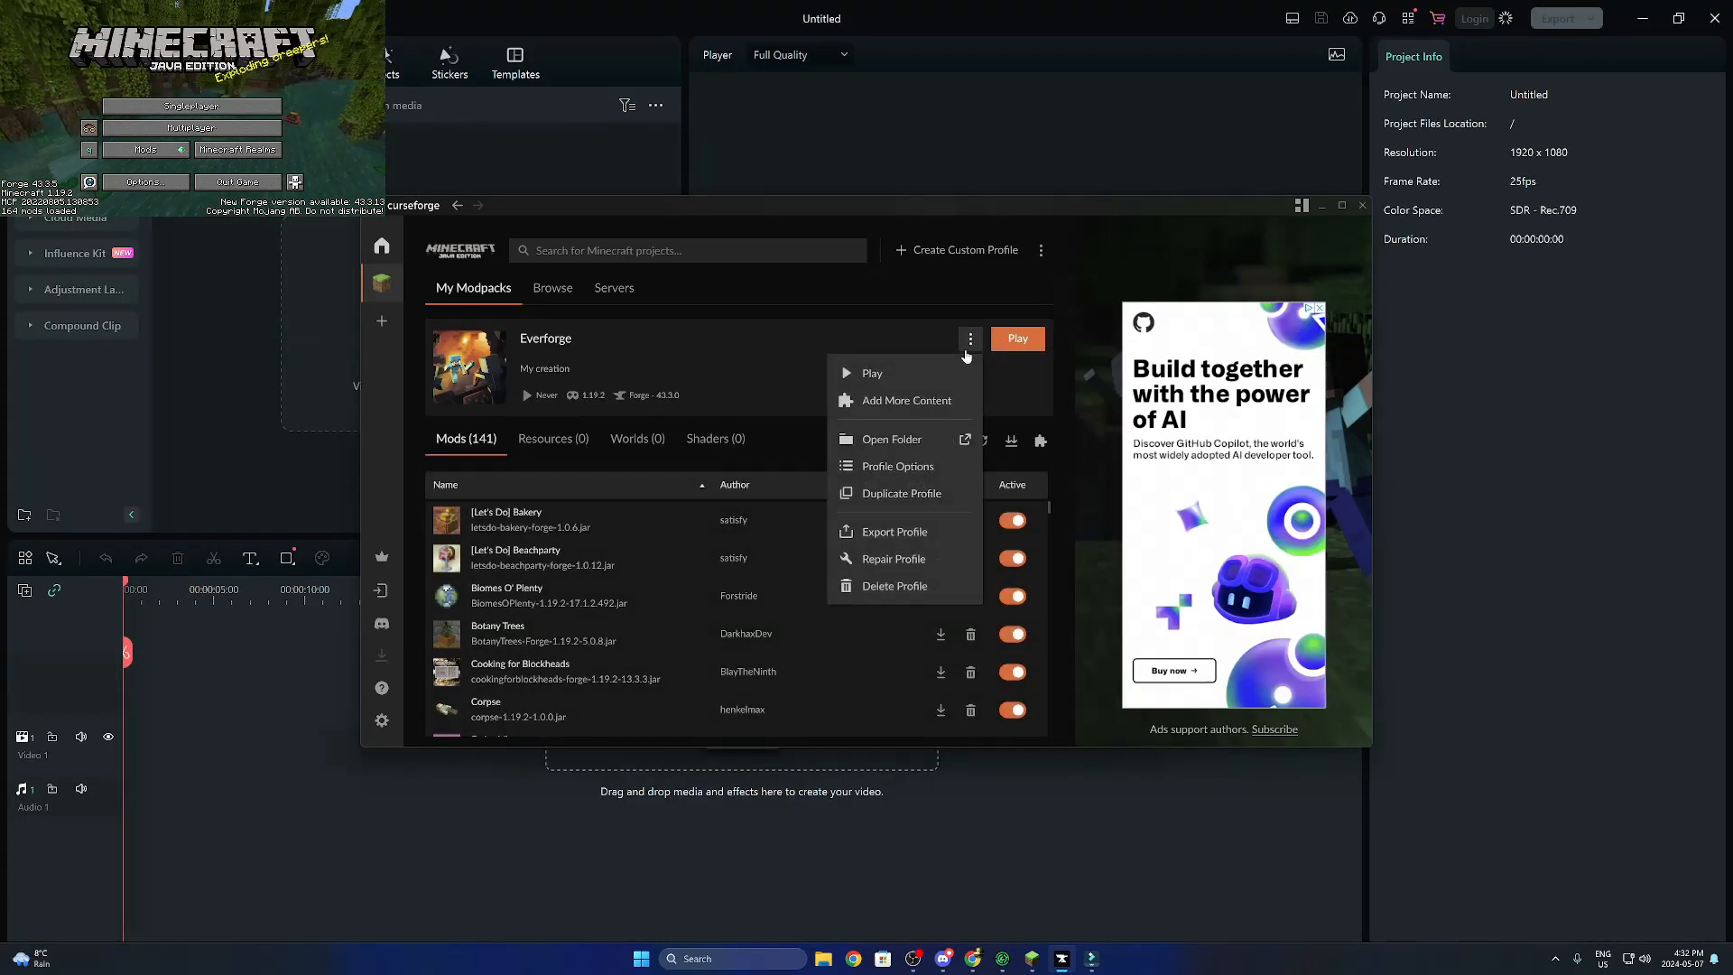
{"action": "left_click", "coordinate": [897, 465]}
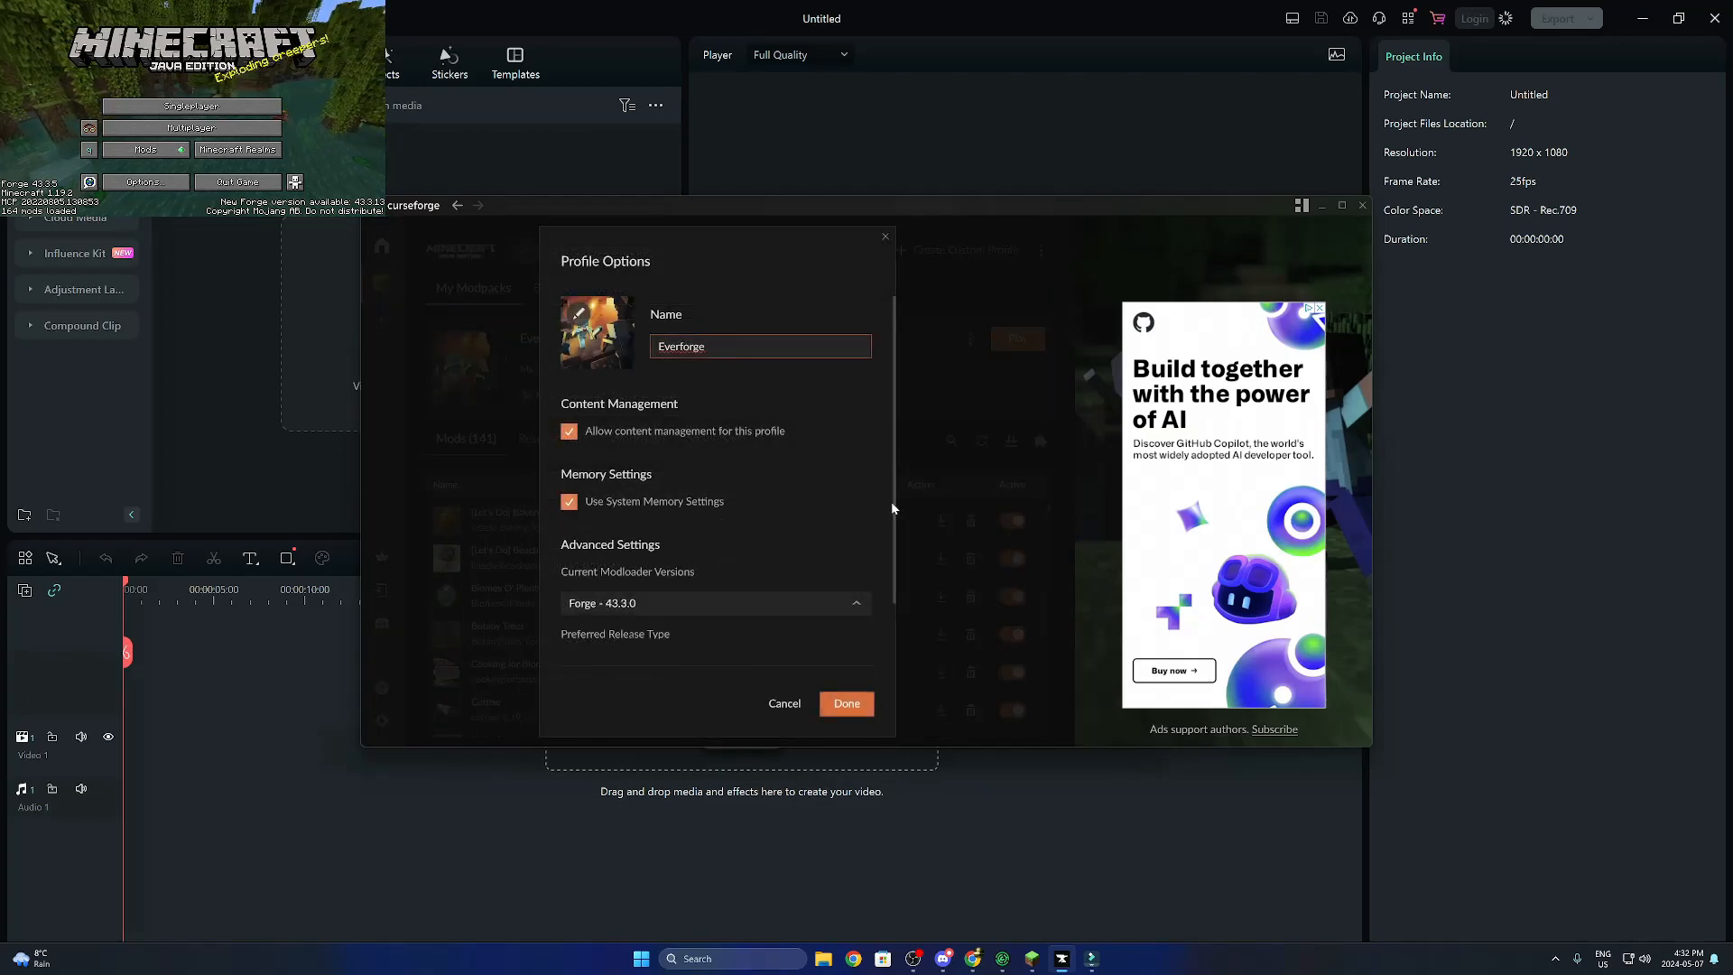
{"action": "left_click", "coordinate": [569, 500]}
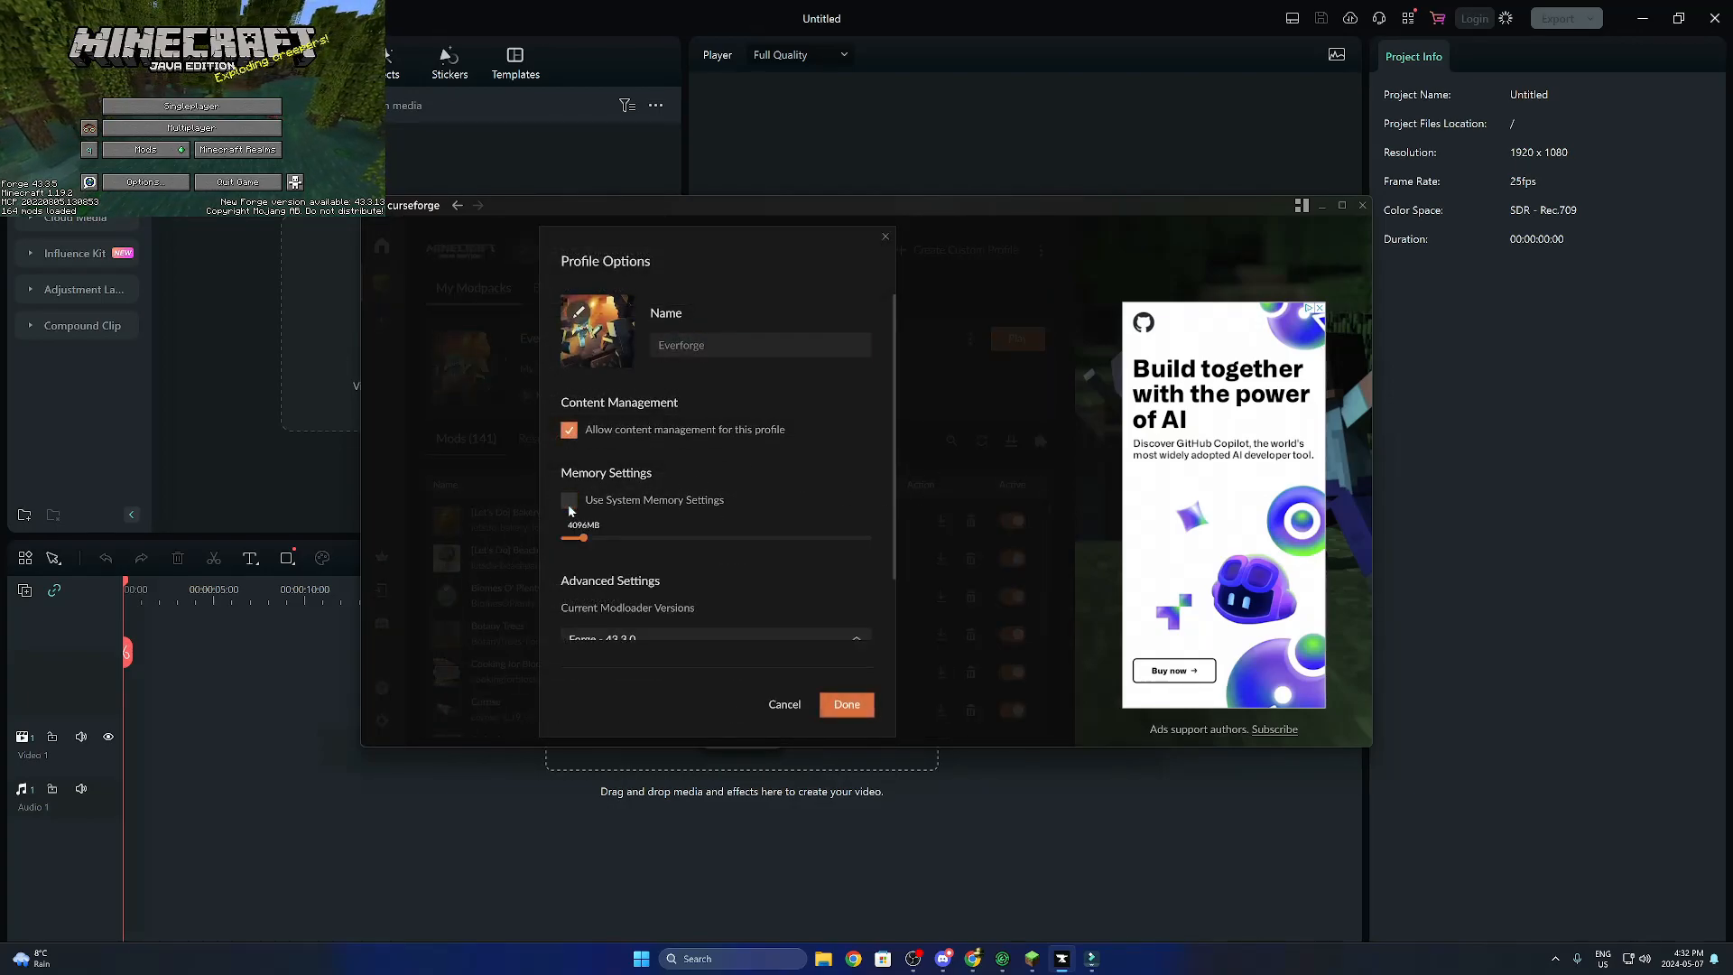
Adjust the memory slider until the custom allocation sits near 10,060 MB
{"action": "left_click_drag", "start_coordinate": [574, 538], "coordinate": [657, 541]}
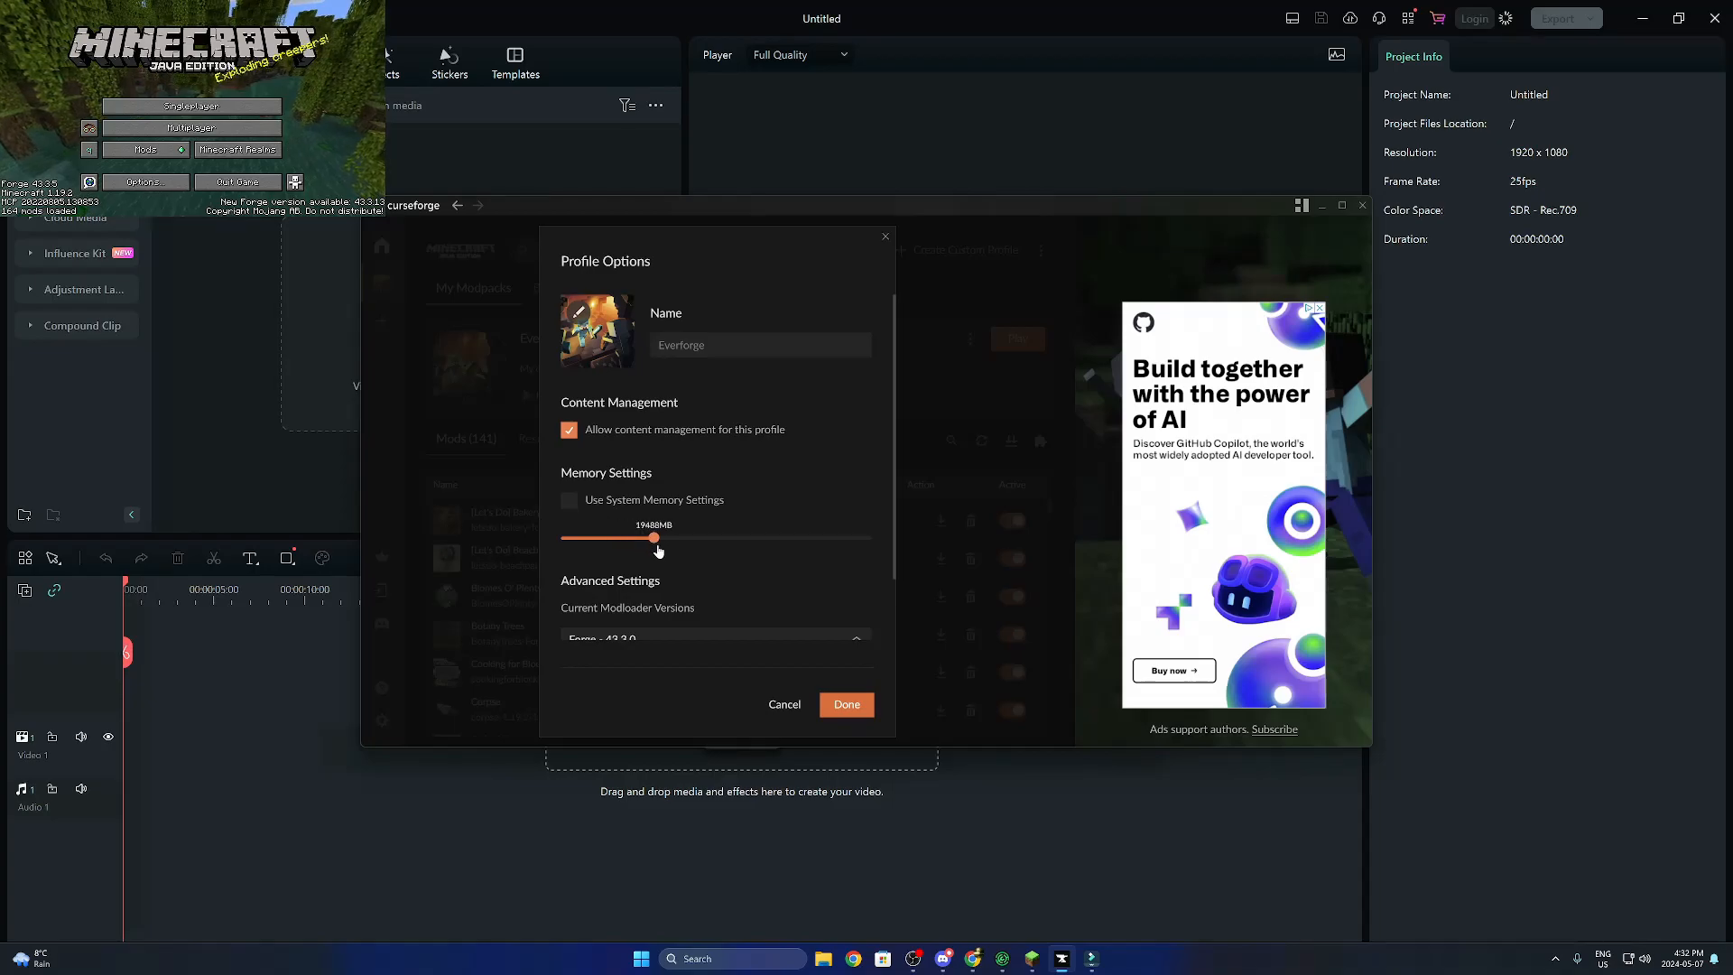
{"action": "left_click_drag", "start_coordinate": [657, 538], "coordinate": [619, 538]}
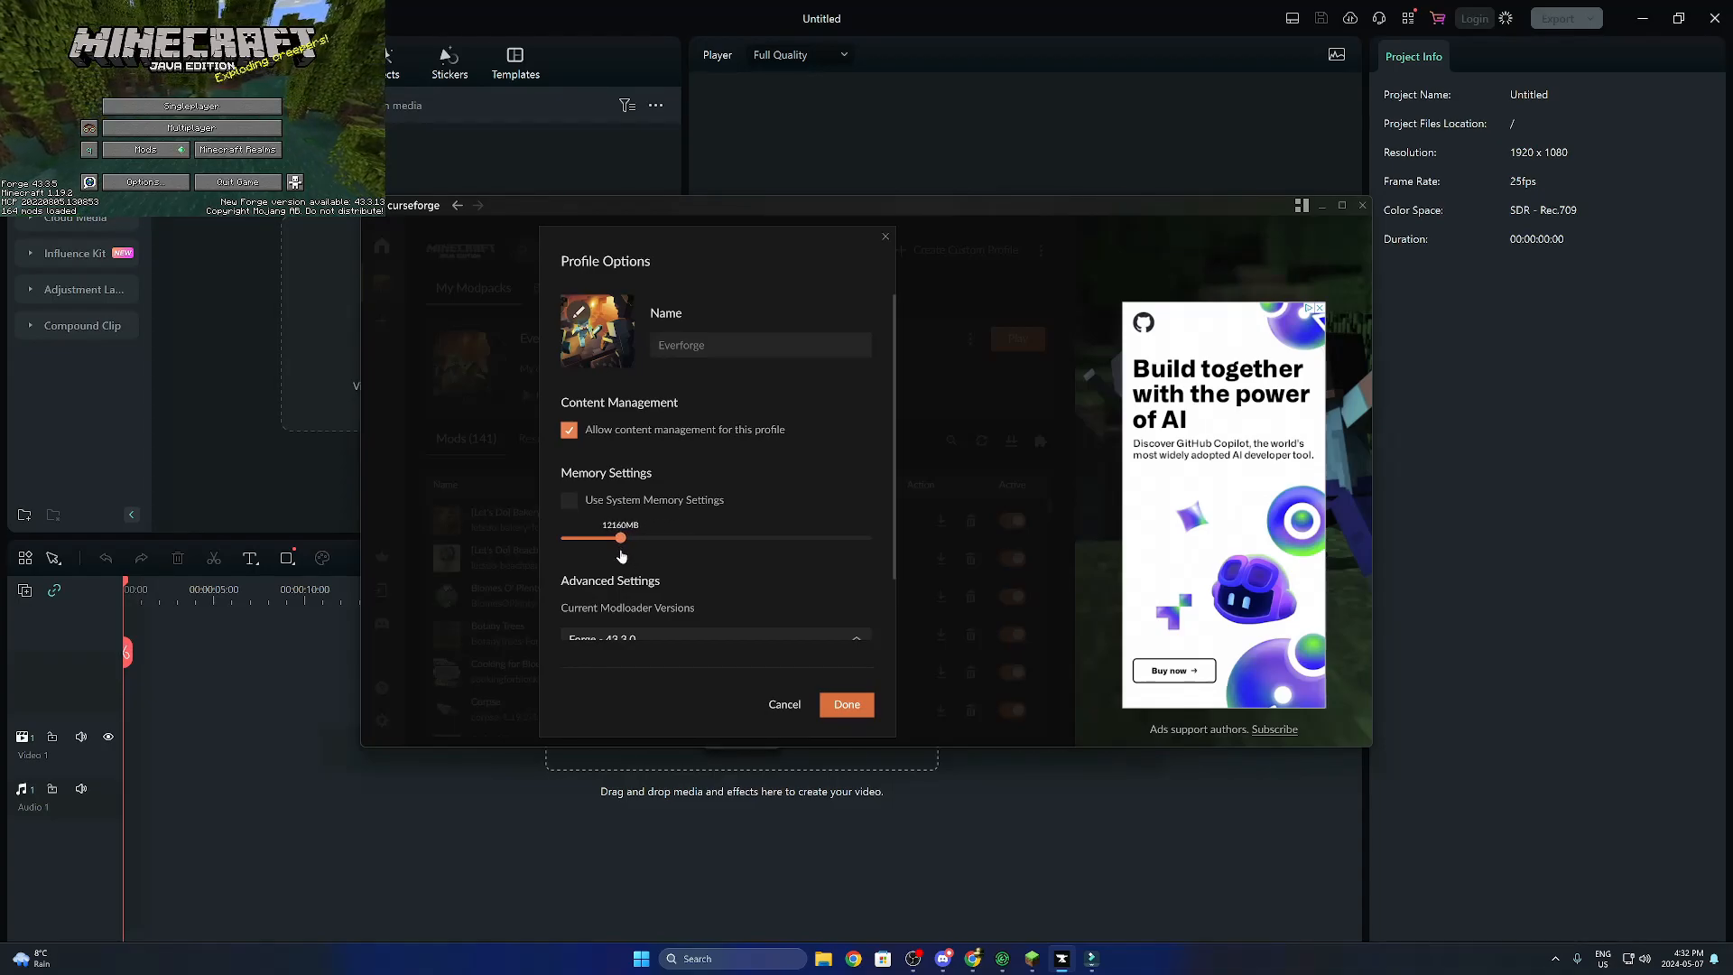
{"action": "left_click_drag", "start_coordinate": [620, 538], "coordinate": [609, 538]}
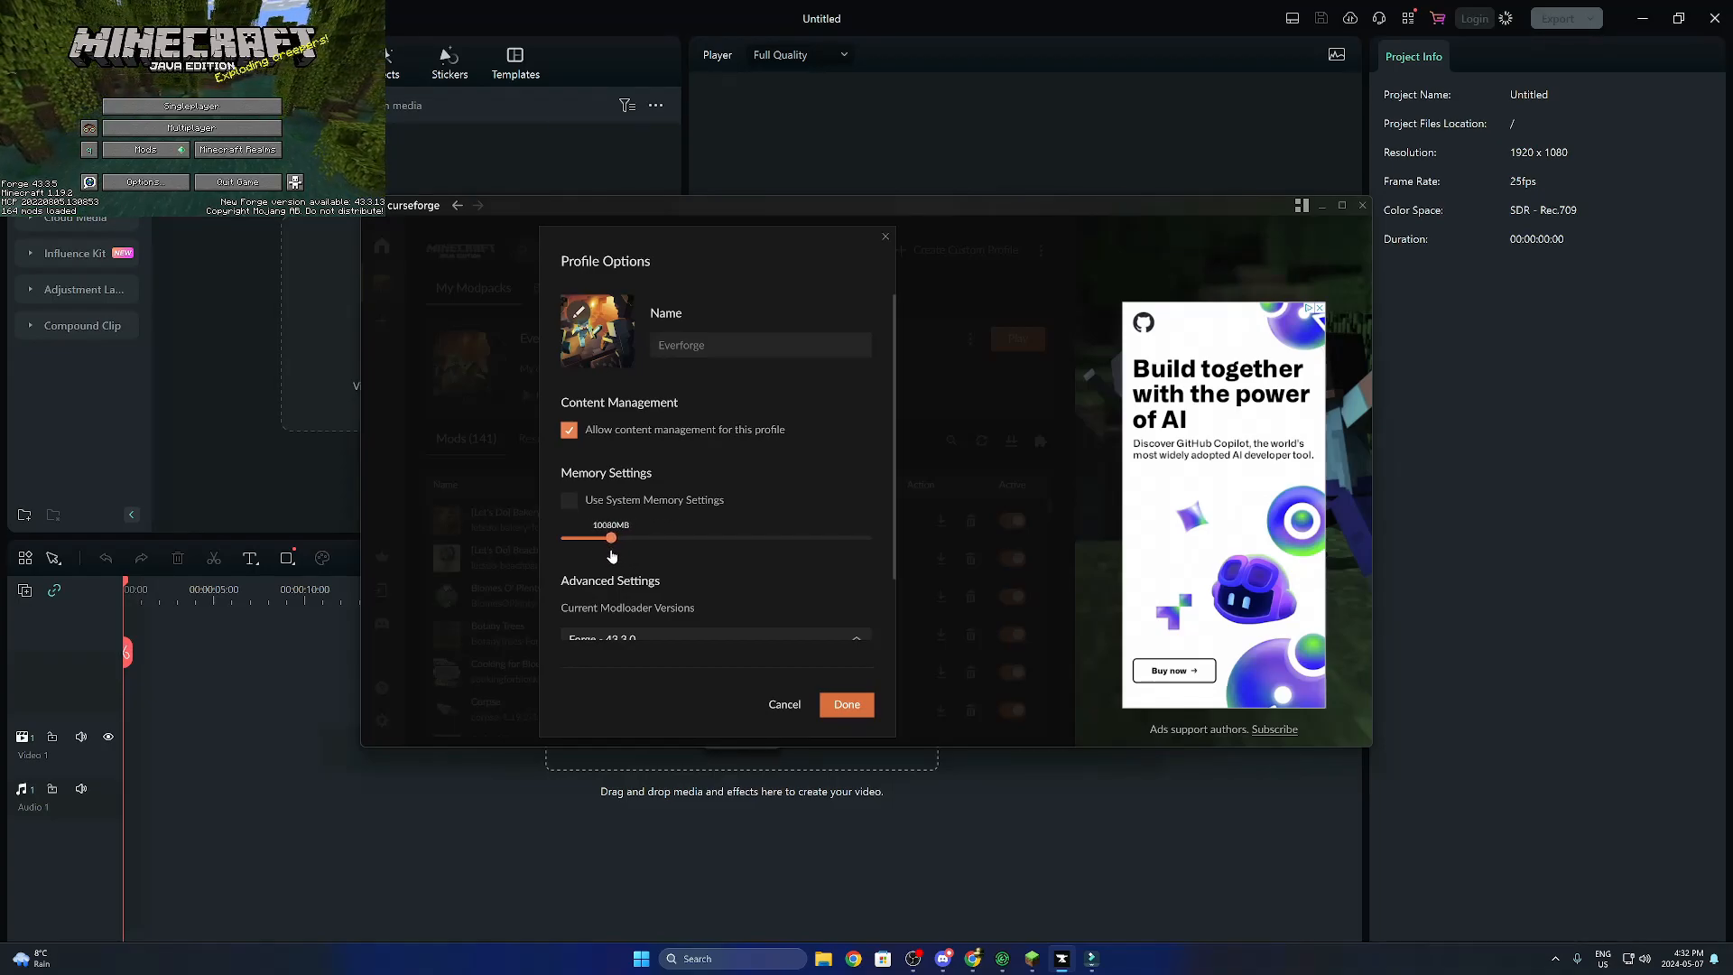
{"action": "left_click_drag", "start_coordinate": [610, 538], "coordinate": [781, 538]}
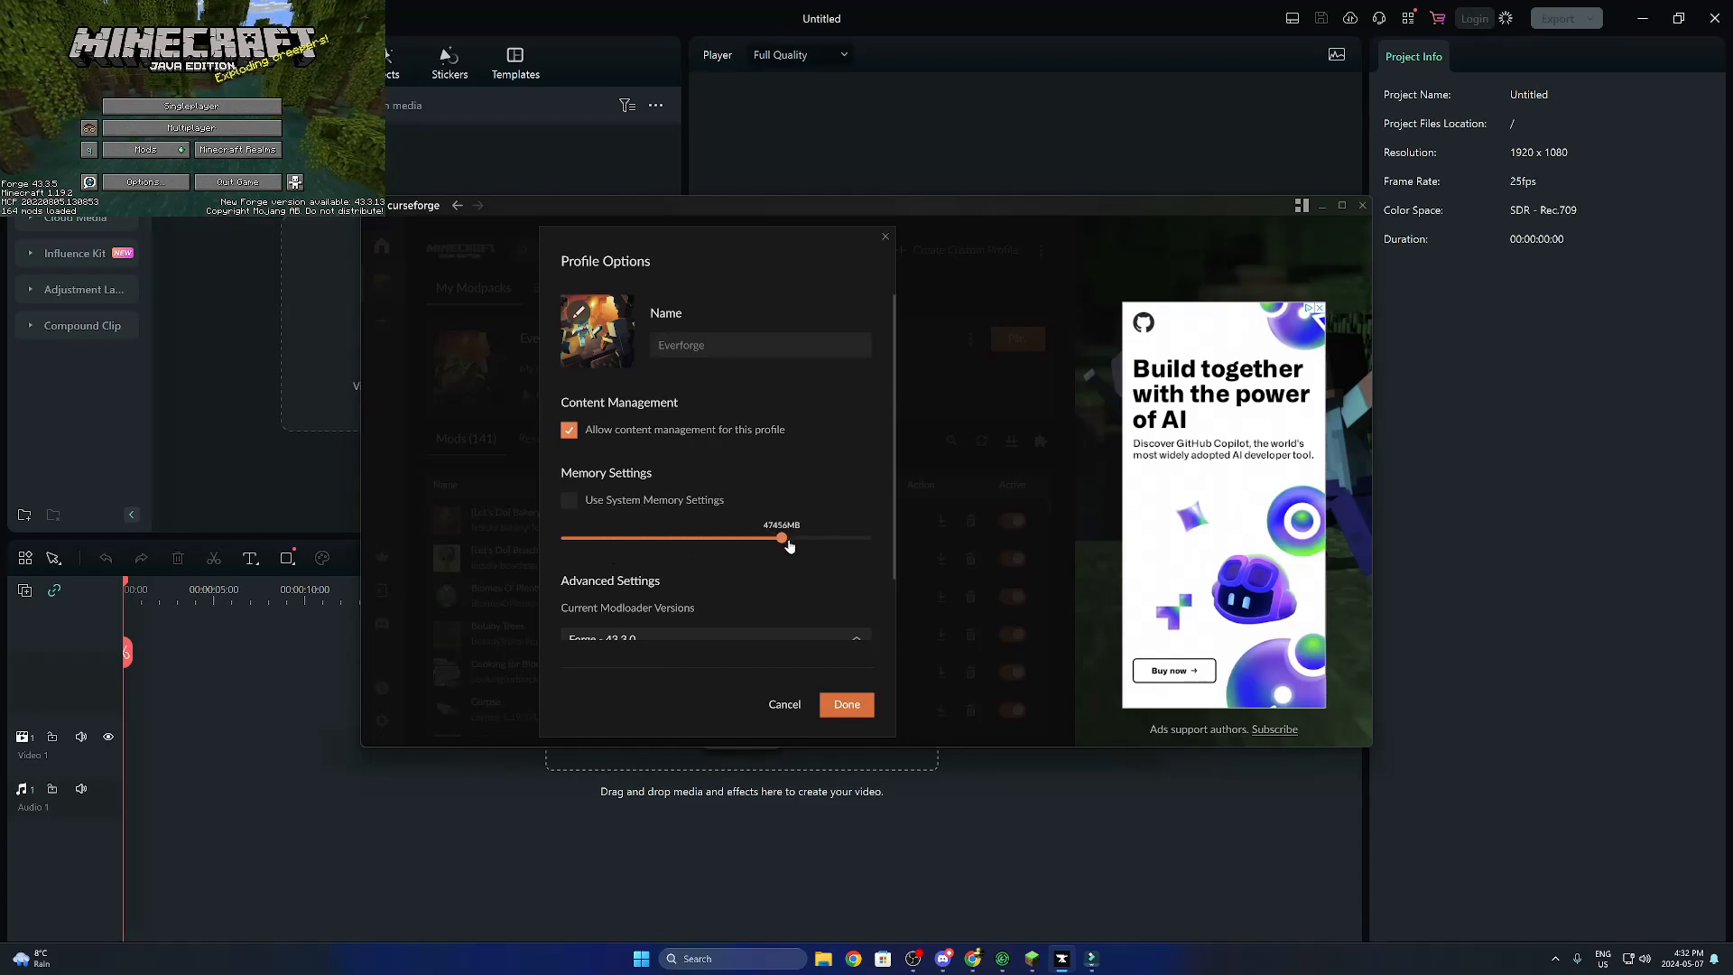
{"action": "left_click_drag", "start_coordinate": [781, 537], "coordinate": [809, 538]}
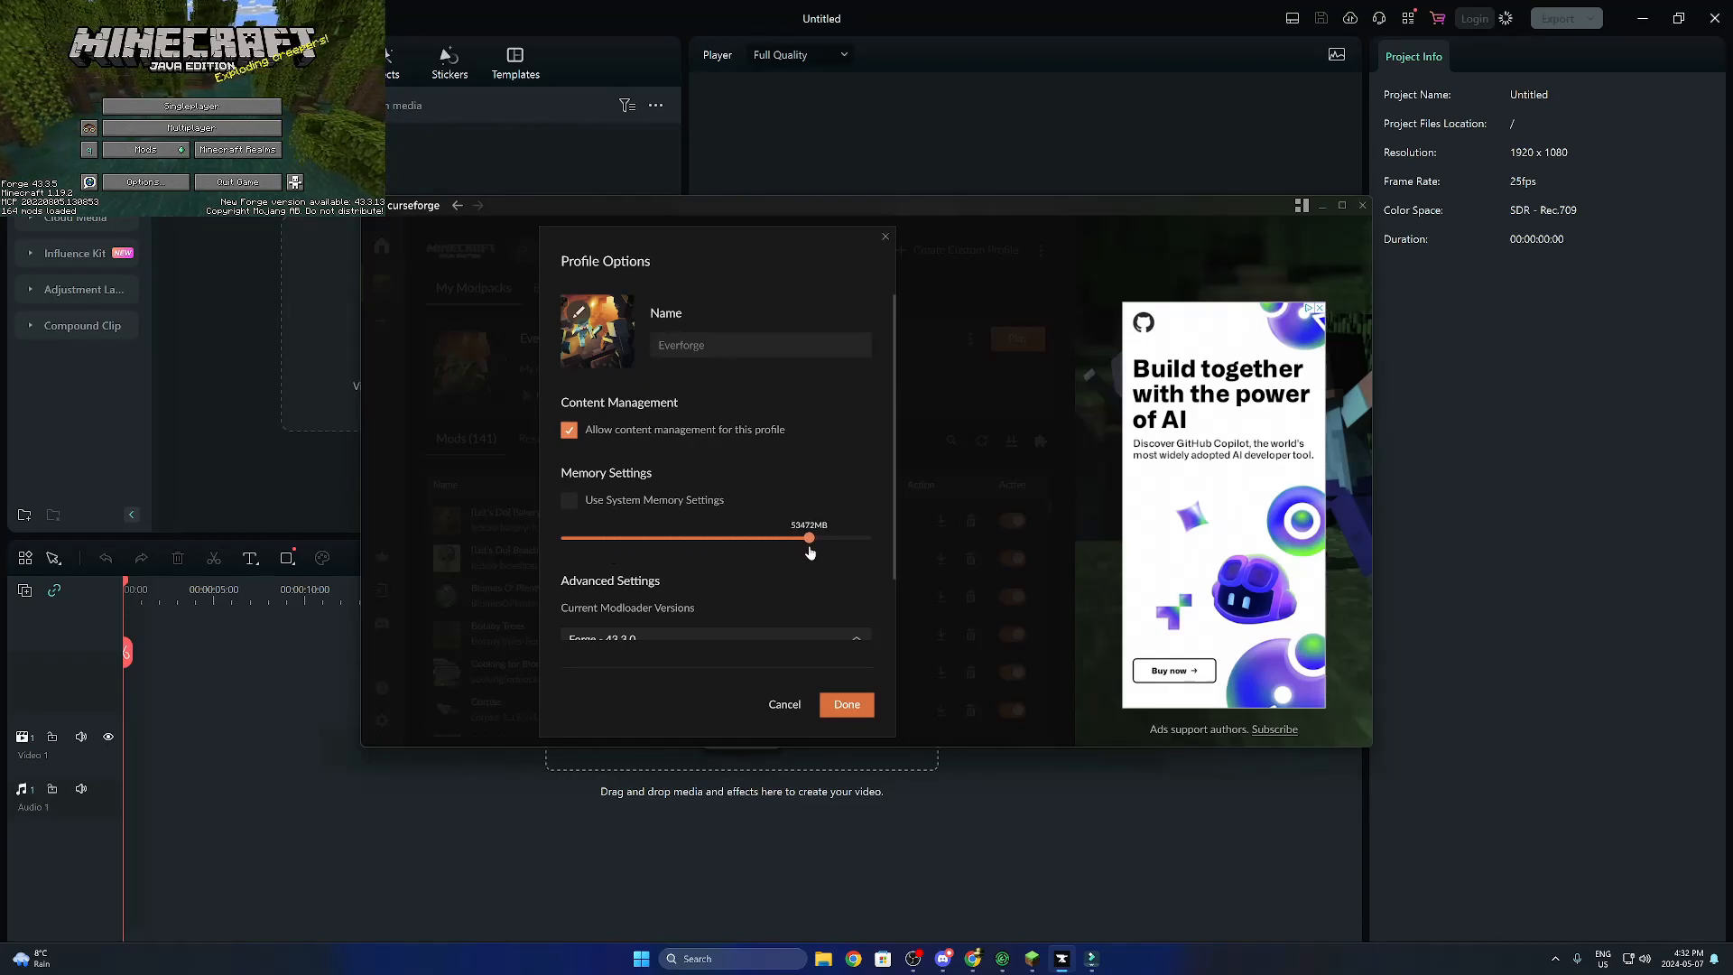
{"action": "left_click_drag", "start_coordinate": [809, 537], "coordinate": [632, 538]}
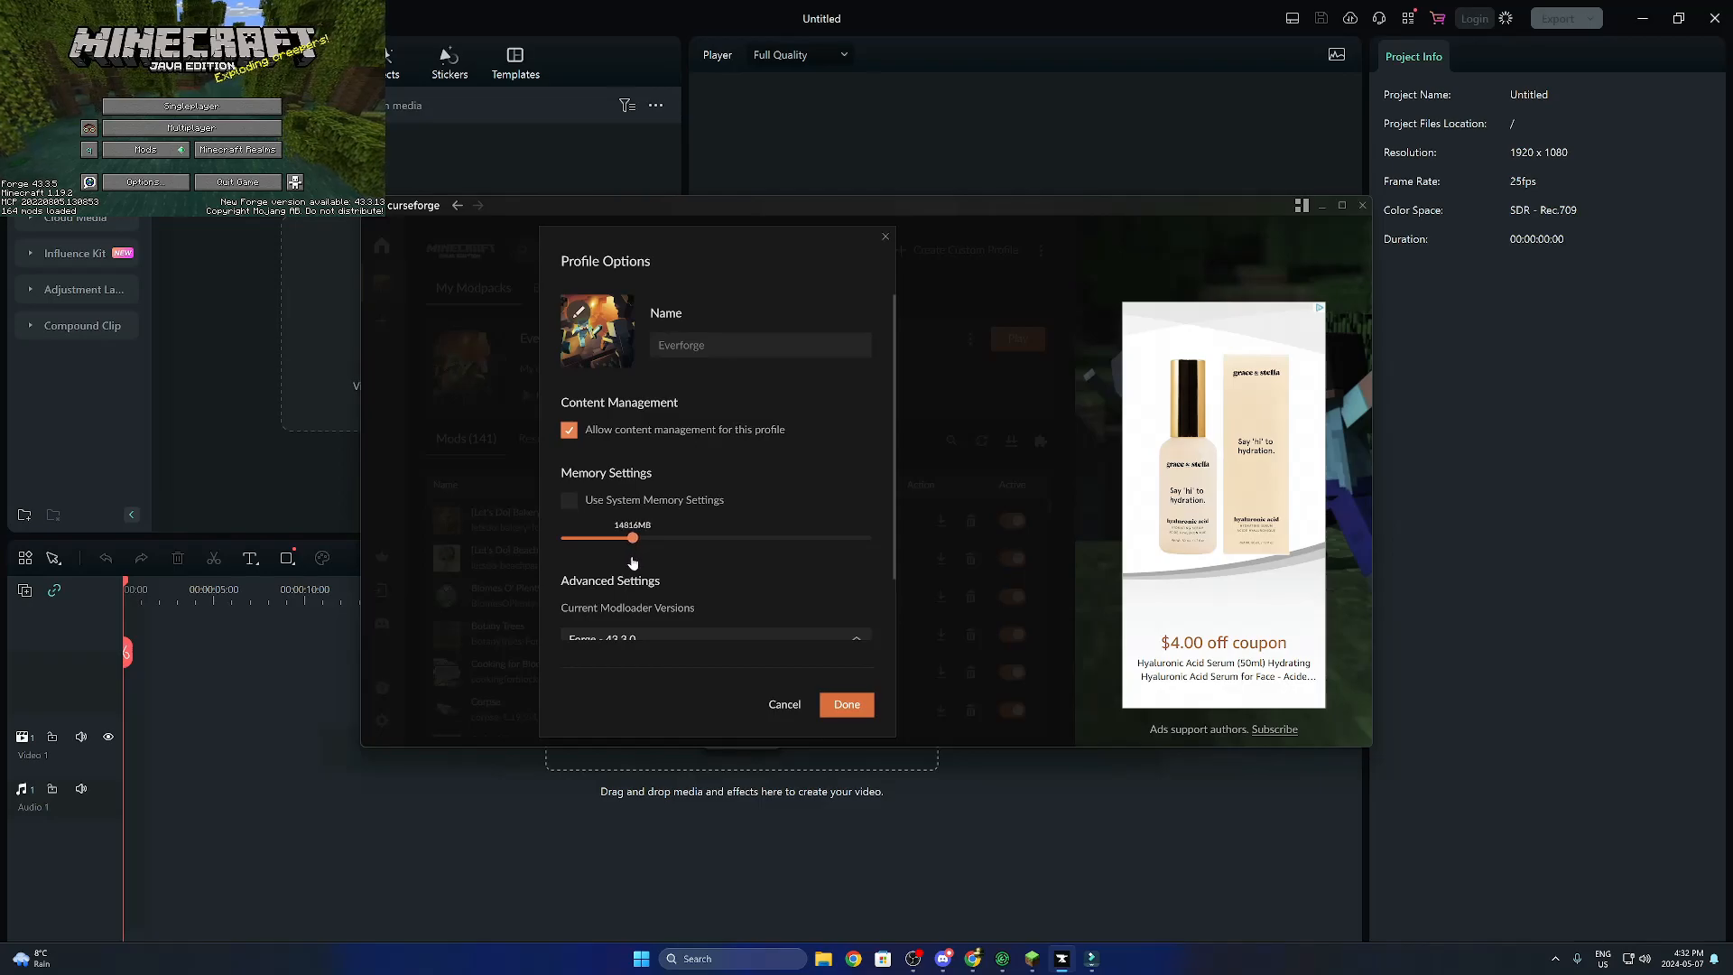
{"action": "left_click_drag", "start_coordinate": [633, 537], "coordinate": [619, 538]}
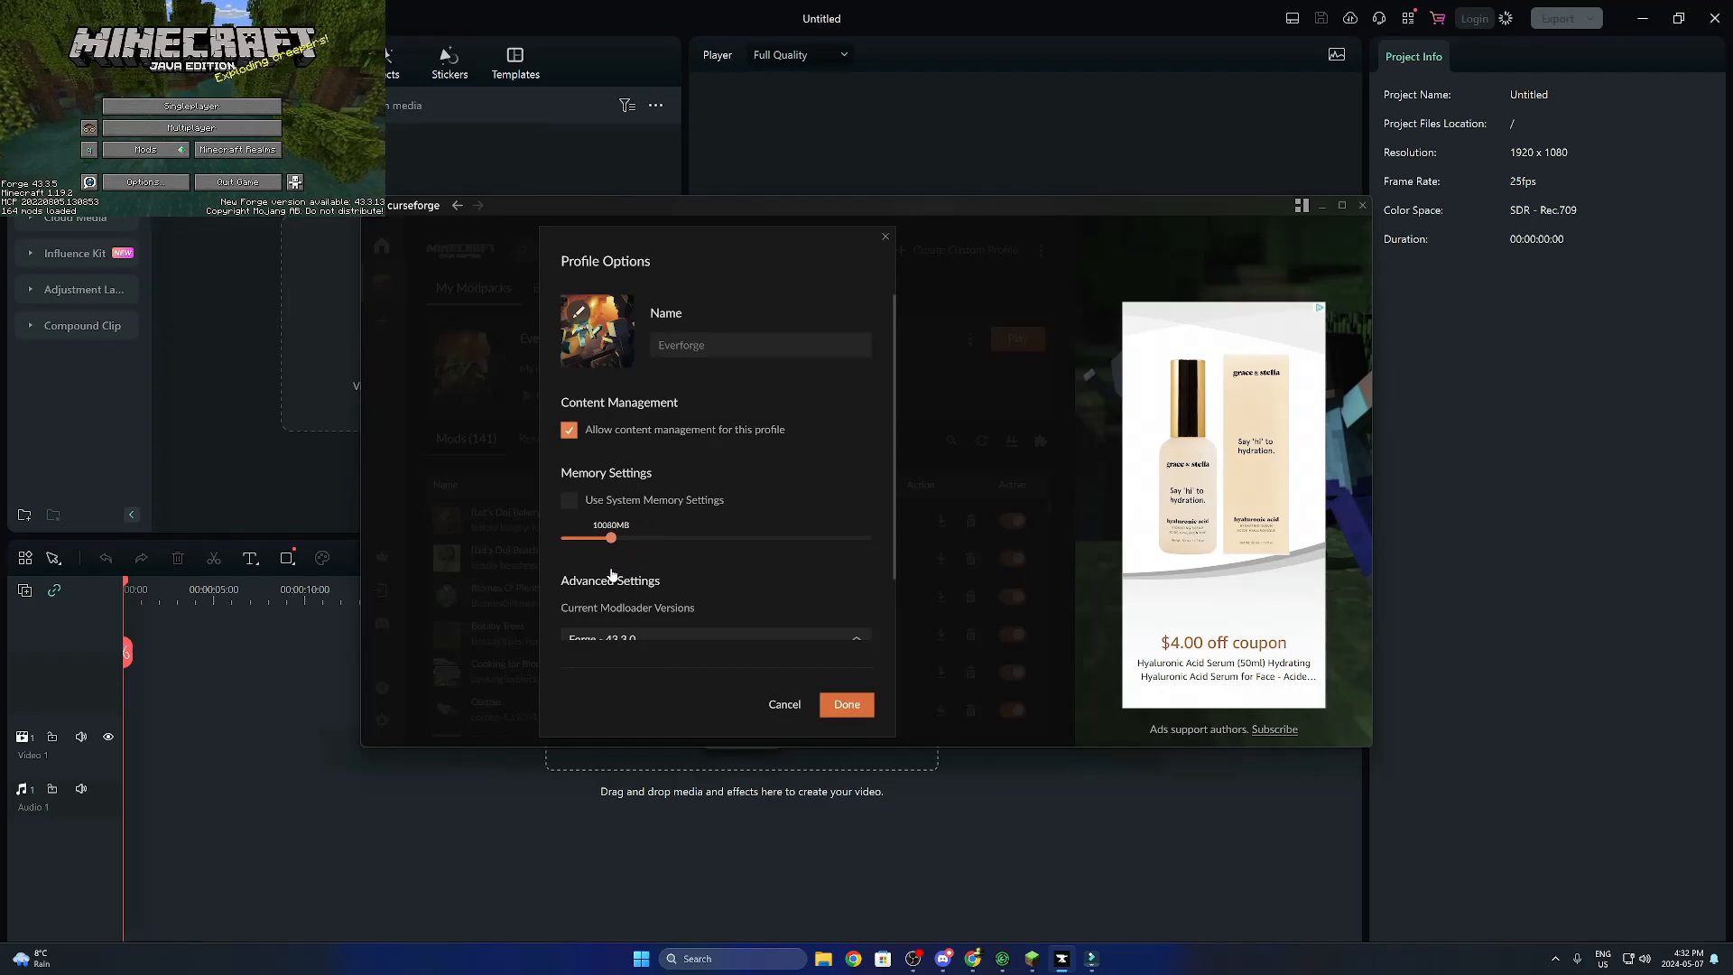